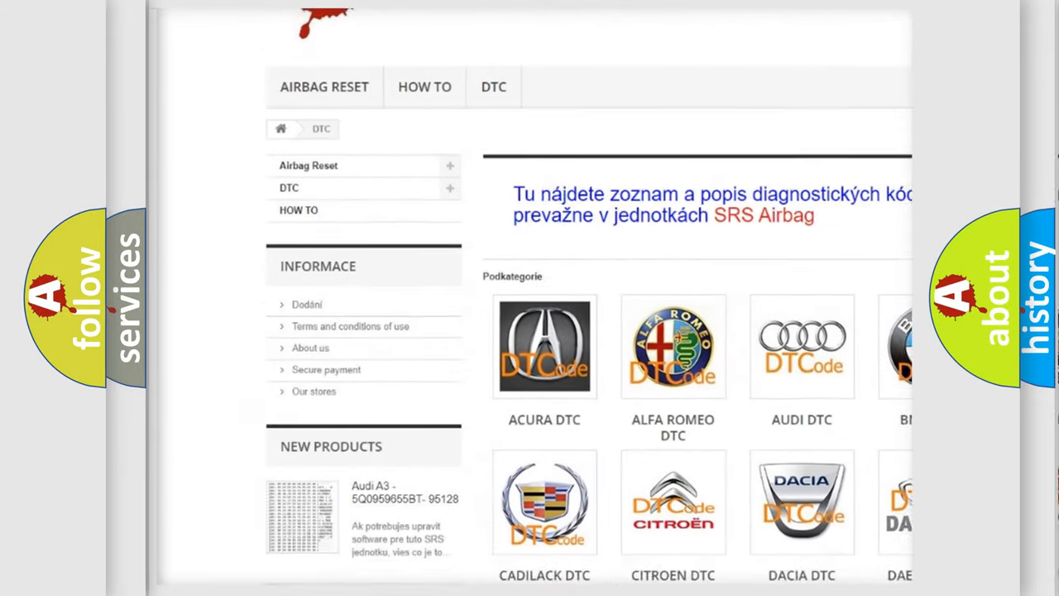
scroll("down", 3)
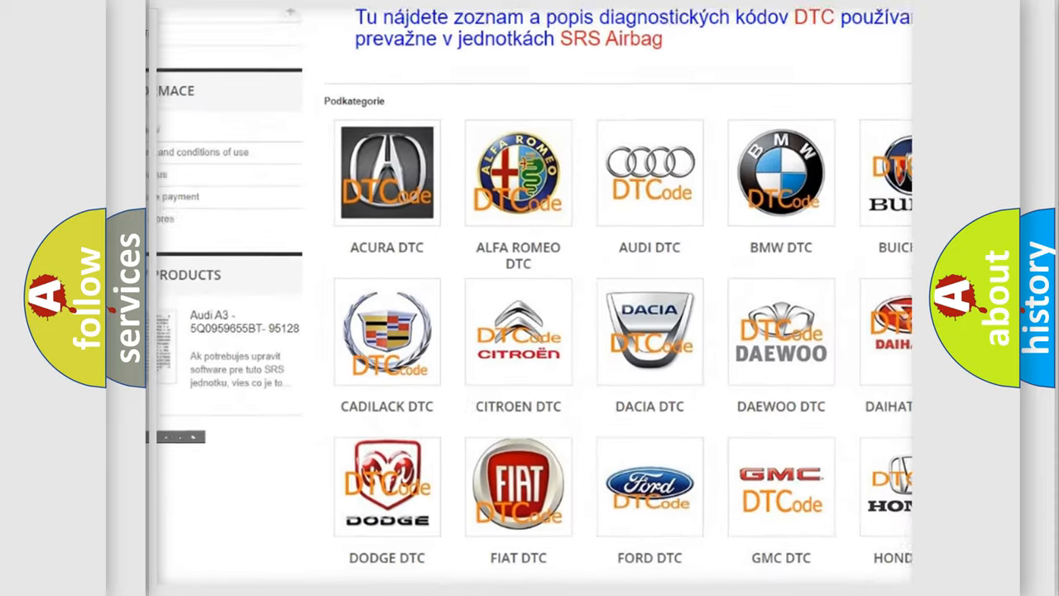
scroll("down", 3)
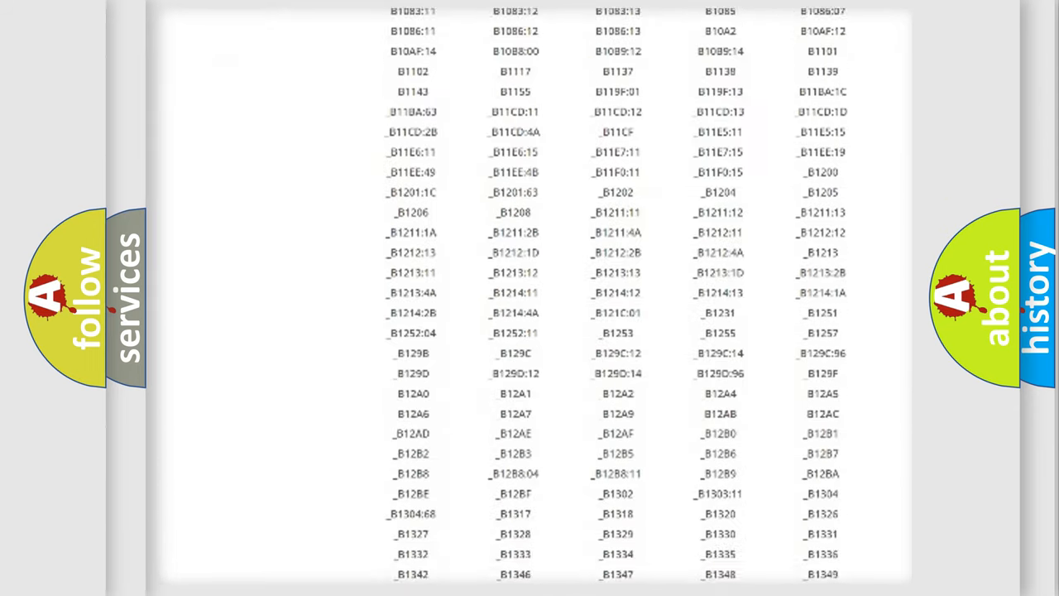
scroll("down", 3)
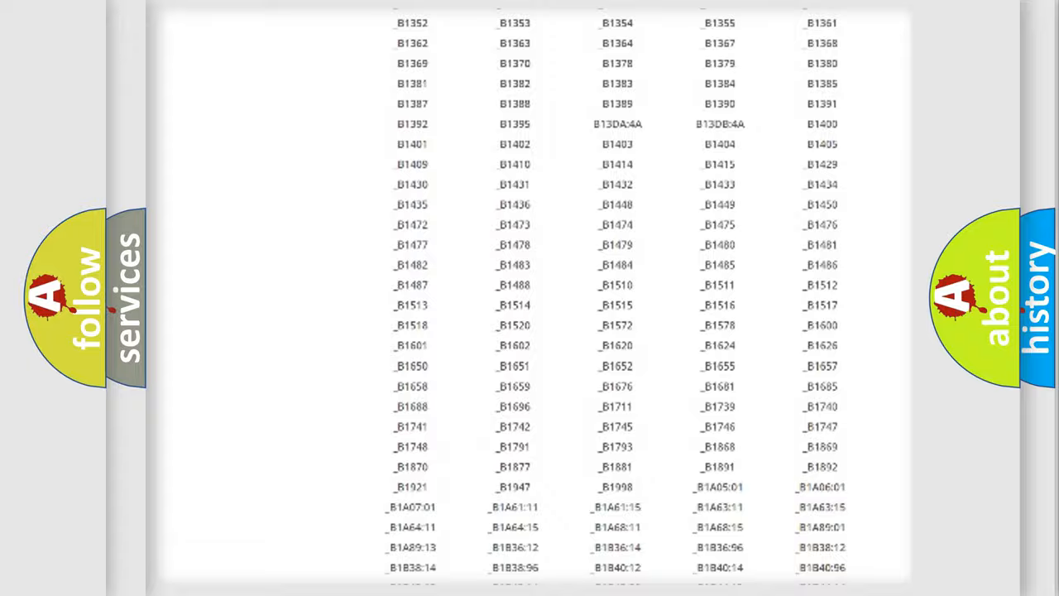